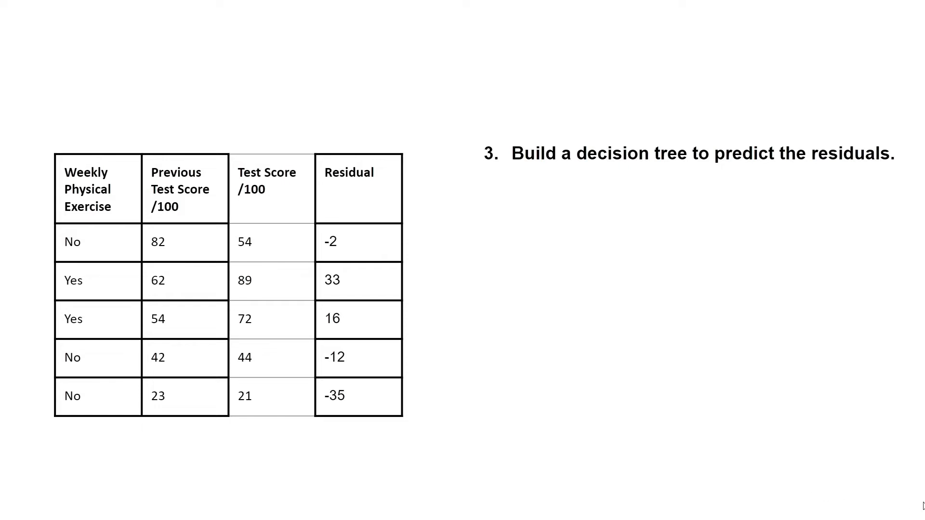
key(Right)
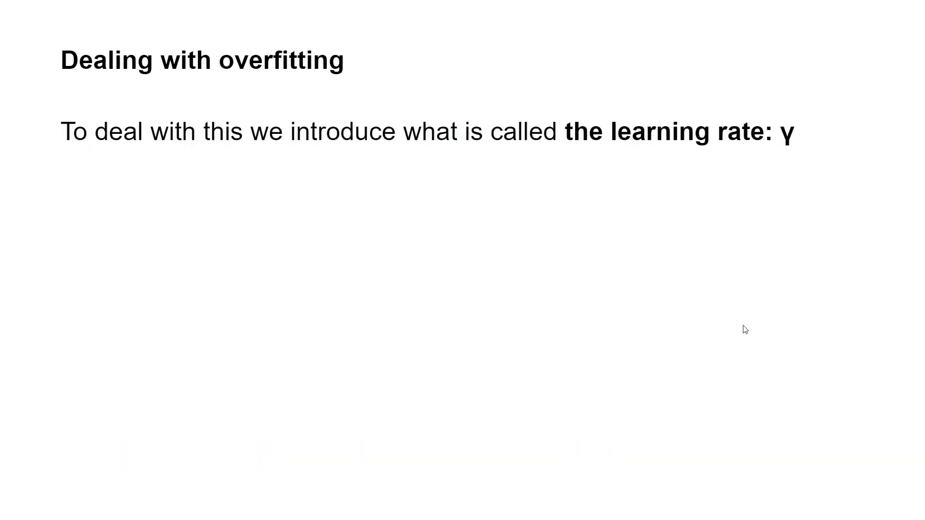
mouse_move(737, 334)
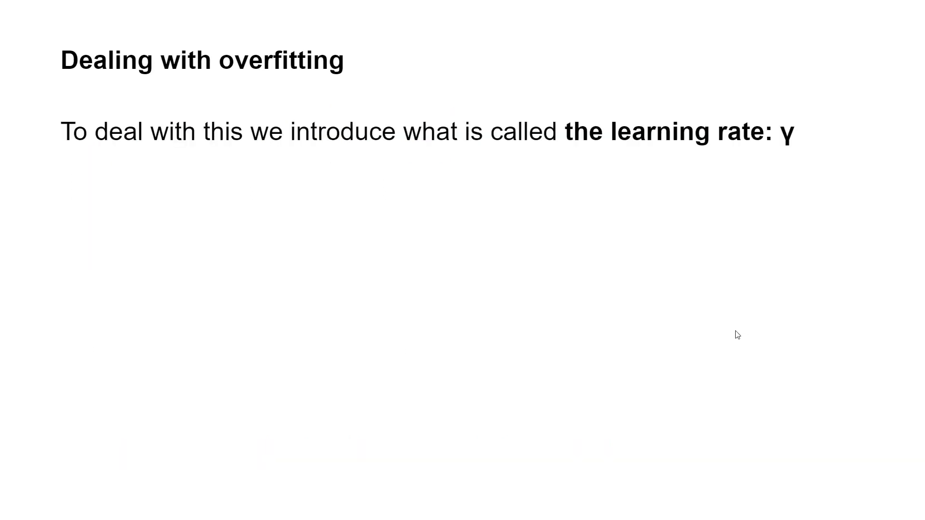